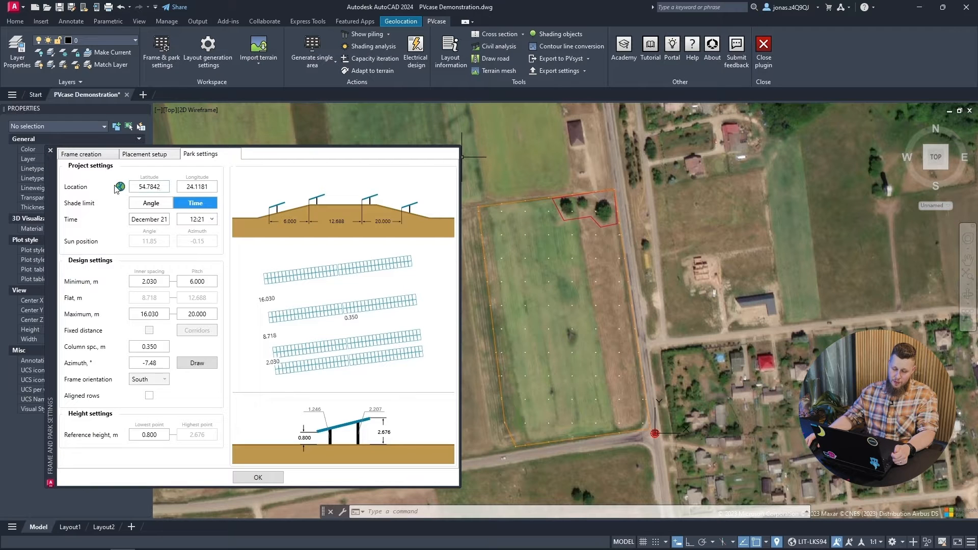
{"action": "mouse_move", "coordinate": [120, 186]}
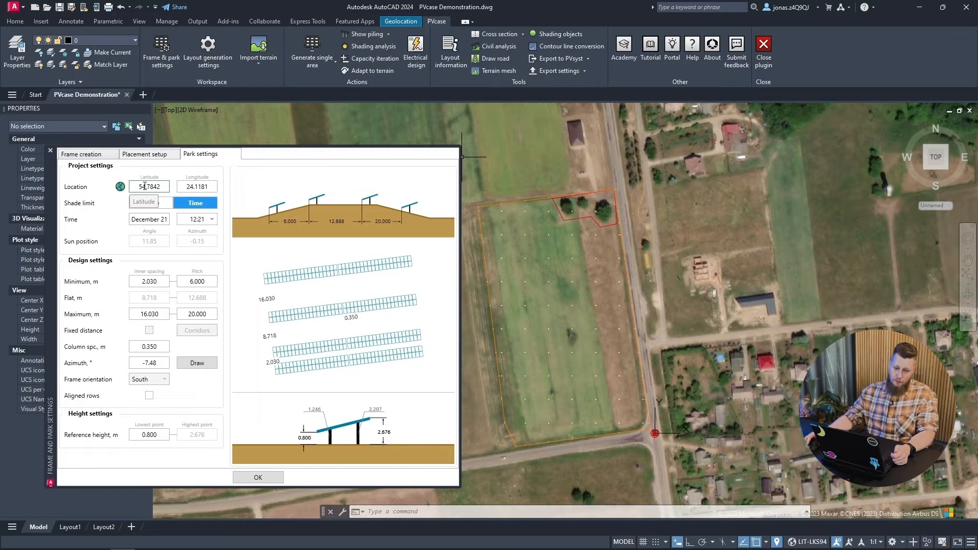
Step: Switch the shade limit to sun angle and enter a sun position angle of 15.00°
{"action": "left_click", "coordinate": [148, 202]}
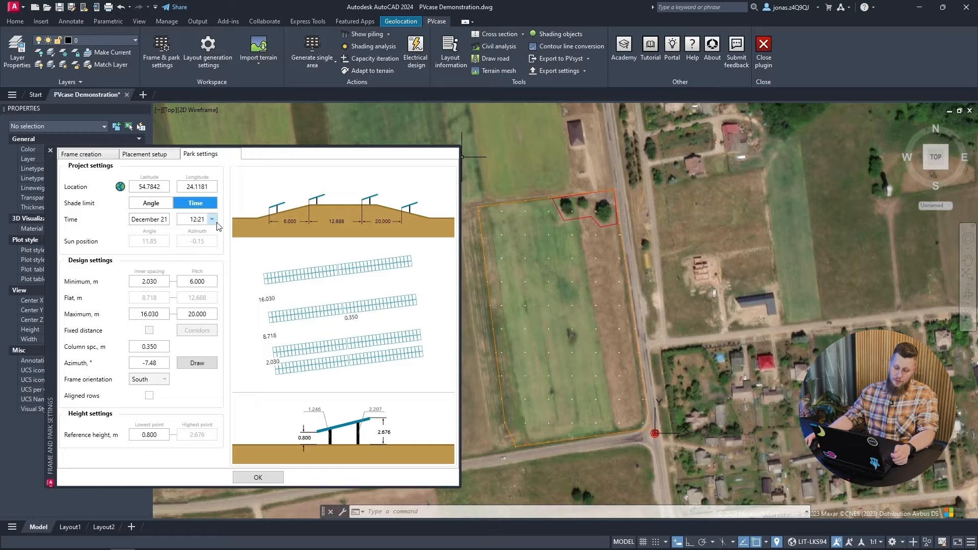
{"action": "left_click", "coordinate": [148, 219]}
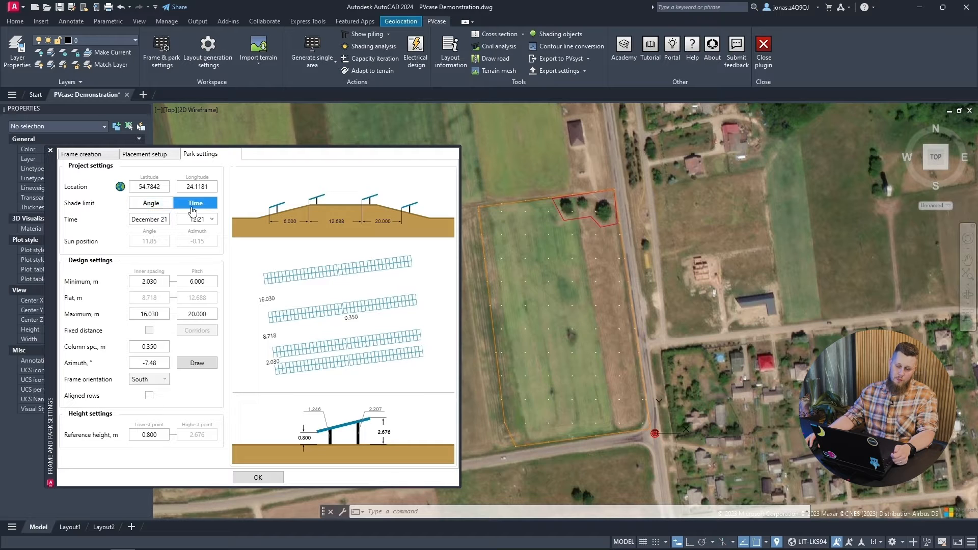
{"action": "left_click", "coordinate": [149, 202]}
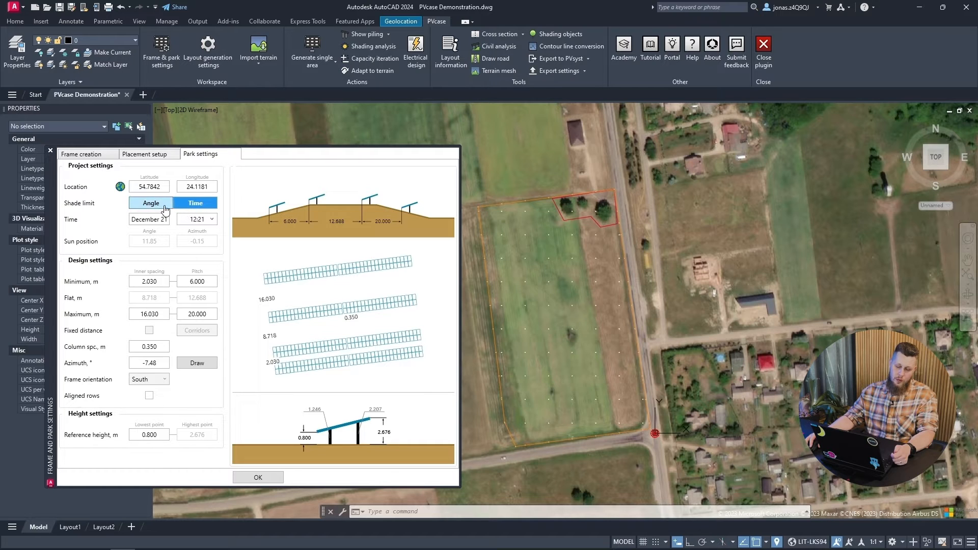
{"action": "left_click", "coordinate": [150, 203]}
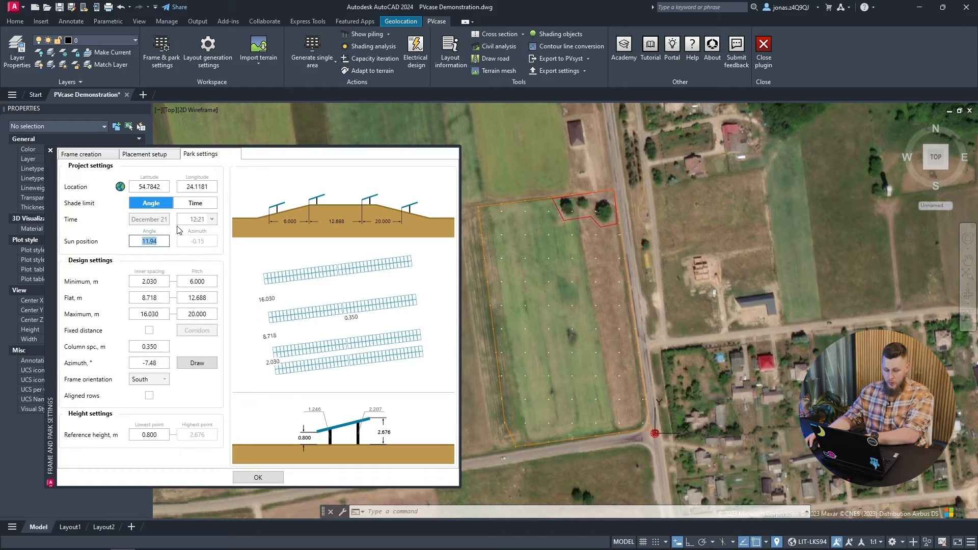
{"action": "type", "text": "15.00"}
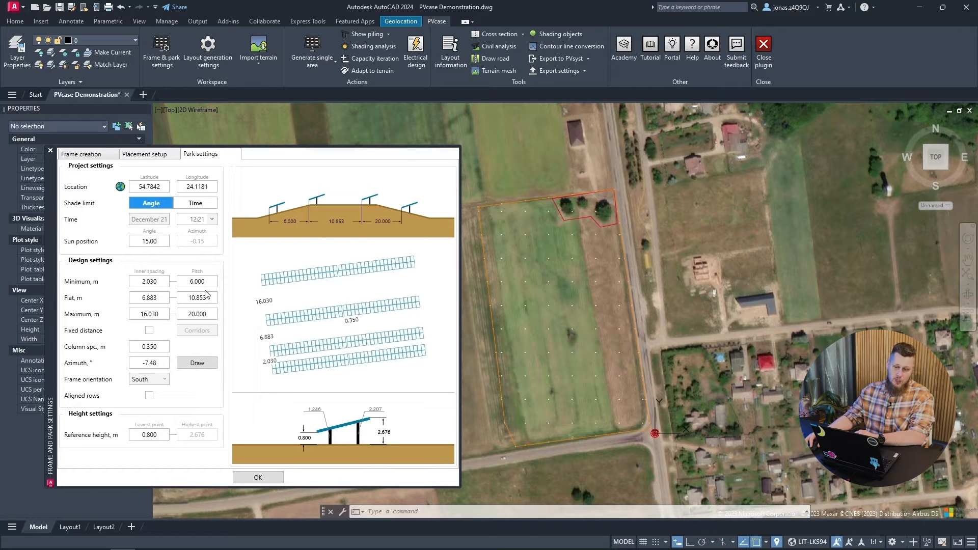
{"action": "mouse_move", "coordinate": [322, 206]}
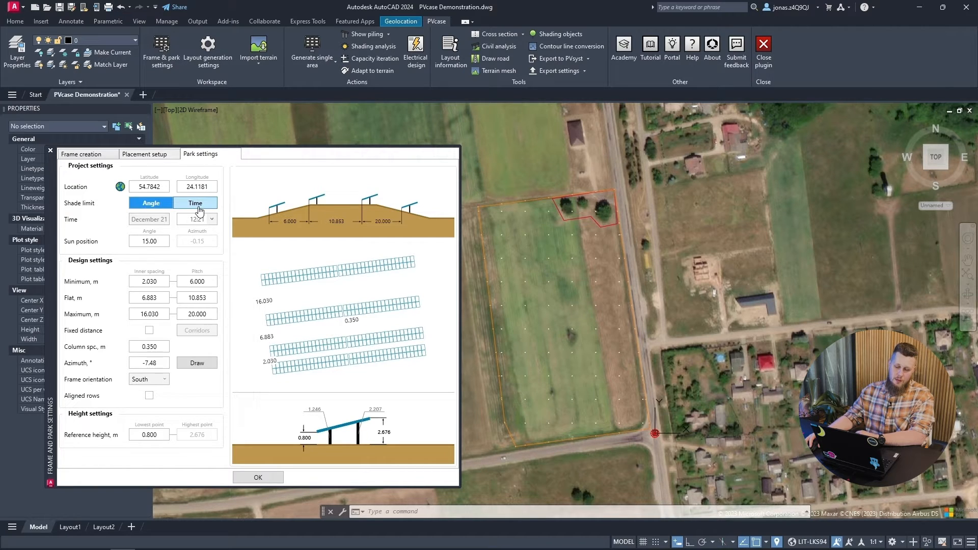
Step: Switch the shade limit back to time (December 21, 12:21) and accept the park settings with OK
{"action": "left_click", "coordinate": [195, 202]}
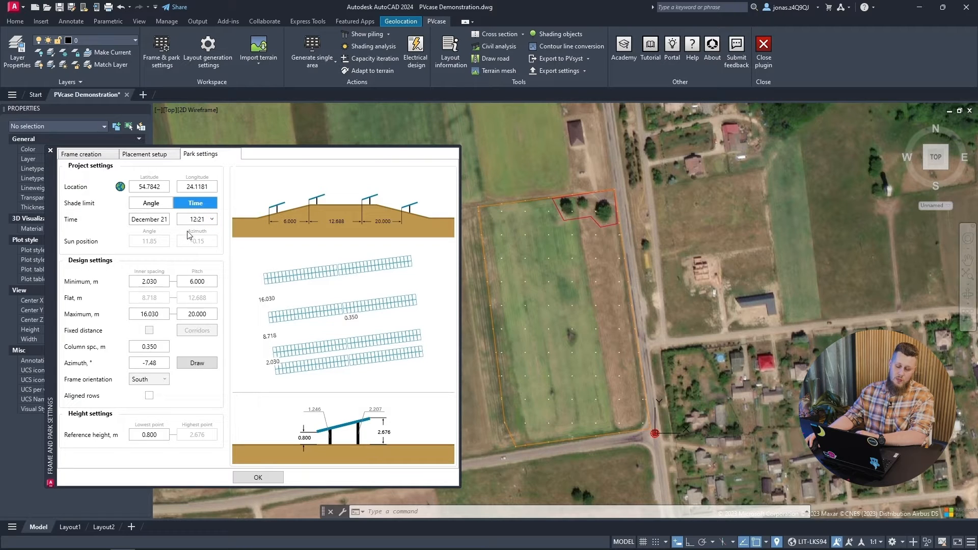
{"action": "left_click", "coordinate": [148, 186]}
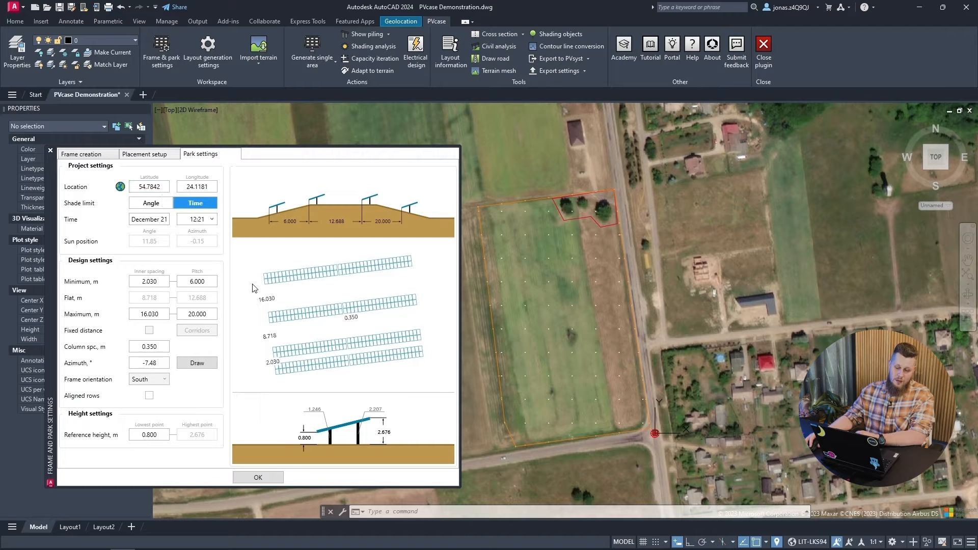
{"action": "mouse_move", "coordinate": [195, 279]}
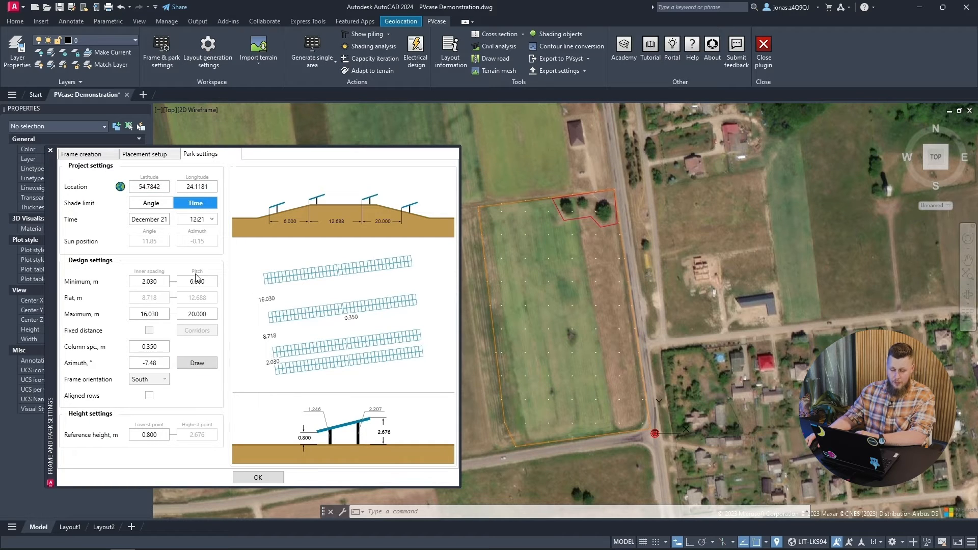
{"action": "left_click", "coordinate": [197, 281]}
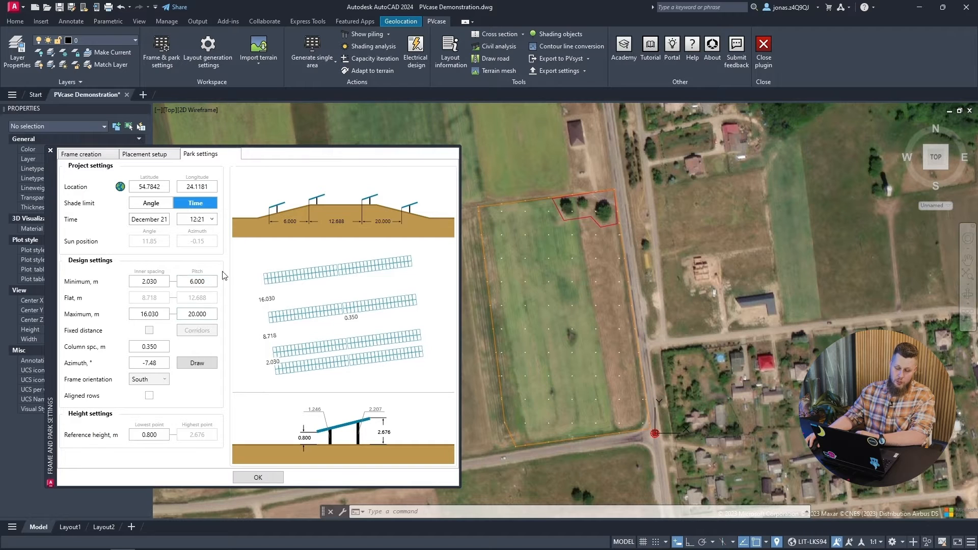
{"action": "mouse_move", "coordinate": [178, 350]}
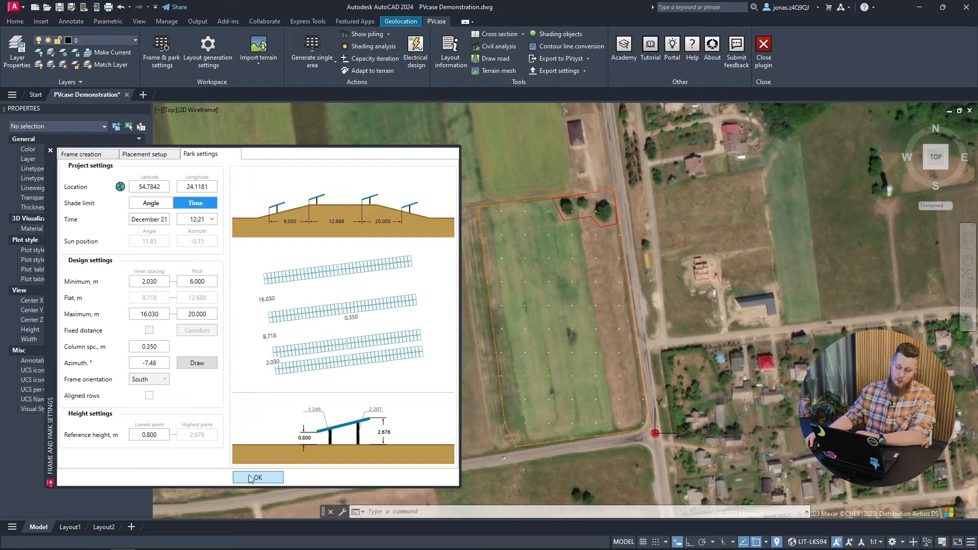
{"action": "left_click", "coordinate": [256, 477]}
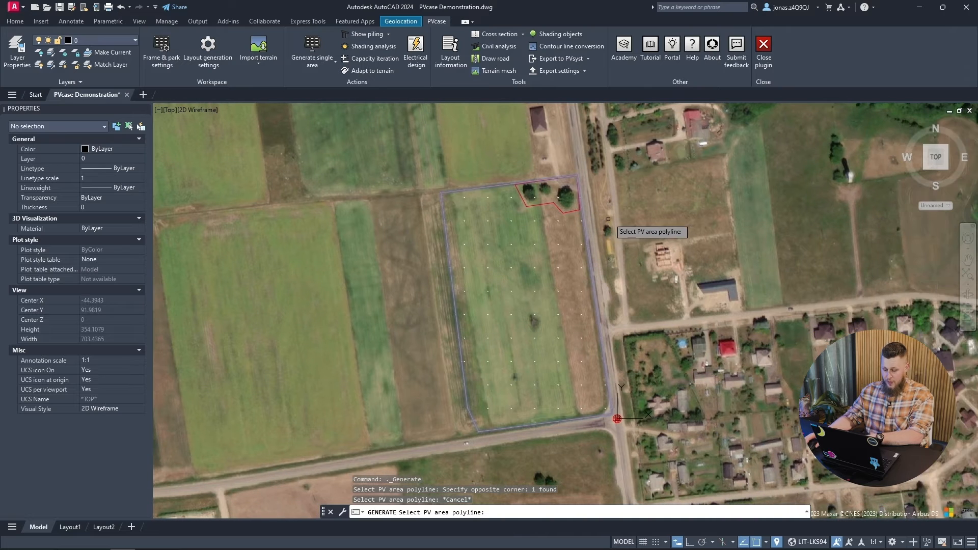
Step: Pick the field boundary polyline as the PV area and start the alignment line at its northeast corner
{"action": "left_click", "coordinate": [510, 291]}
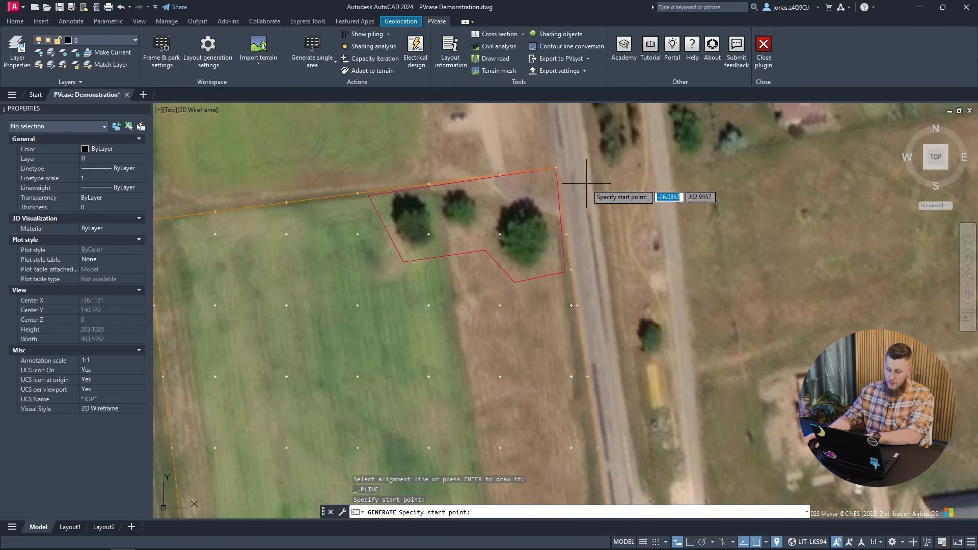
{"action": "left_click", "coordinate": [564, 156]}
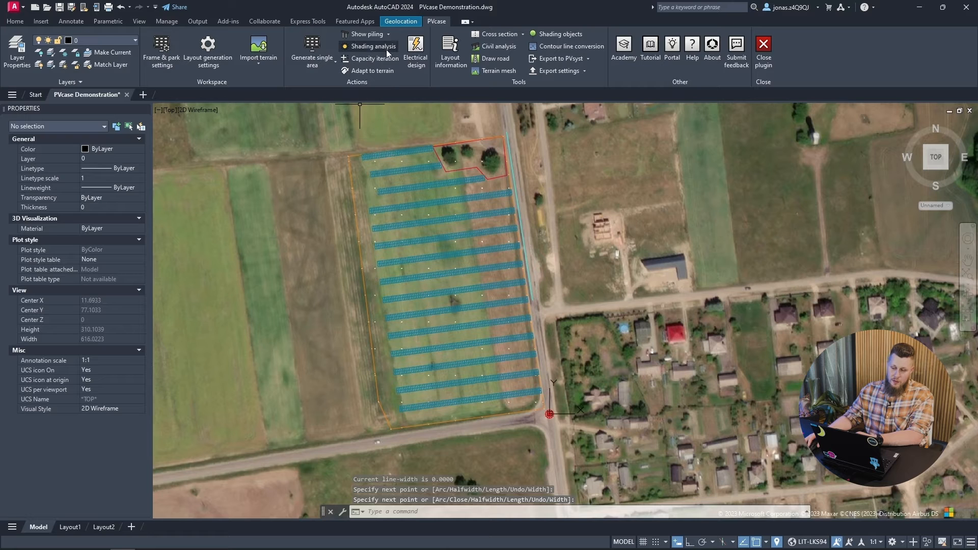
Step: In Shading analysis, select the 55 generated frames into the object list and close the park settings
{"action": "left_click", "coordinate": [372, 47]}
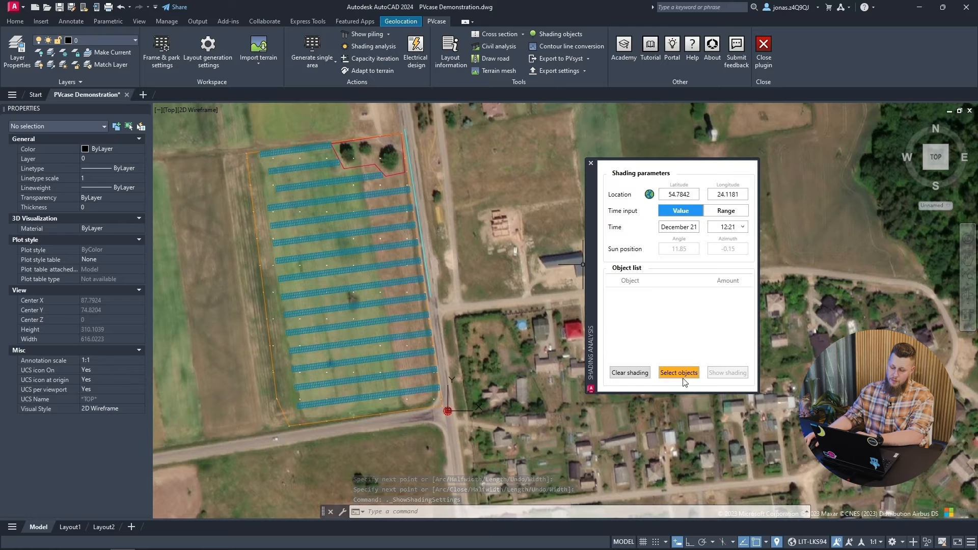
{"action": "left_click", "coordinate": [678, 372]}
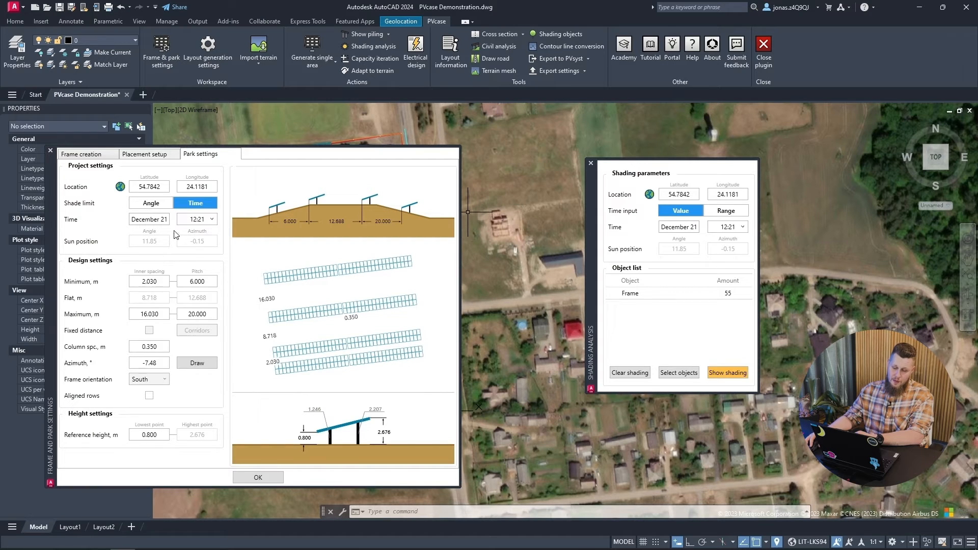
{"action": "mouse_move", "coordinate": [206, 232]}
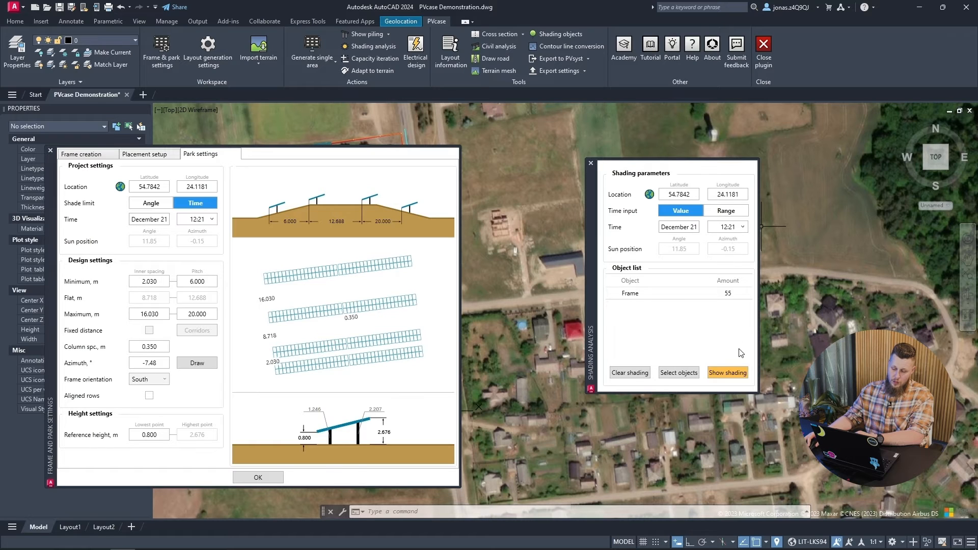
{"action": "mouse_move", "coordinate": [403, 221]}
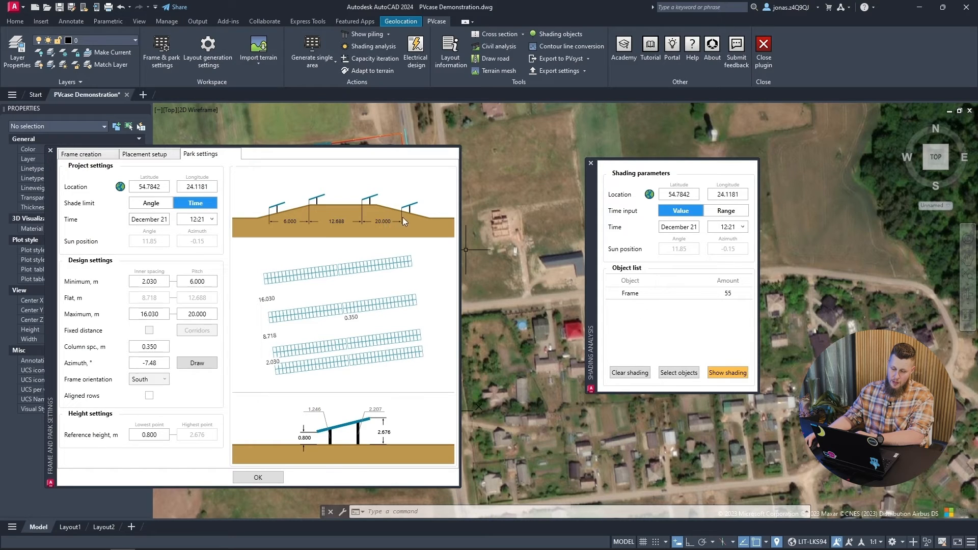
{"action": "mouse_move", "coordinate": [145, 257]}
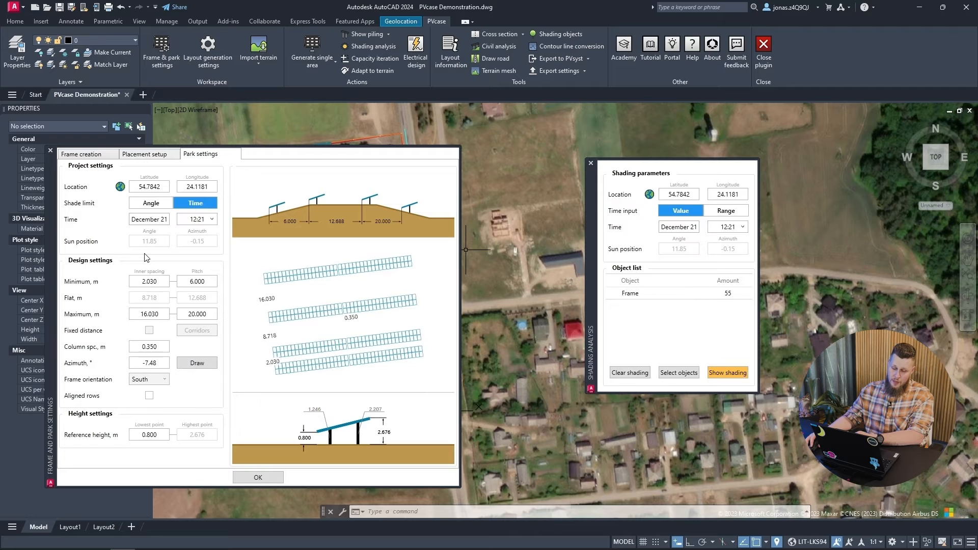
{"action": "mouse_move", "coordinate": [265, 192]}
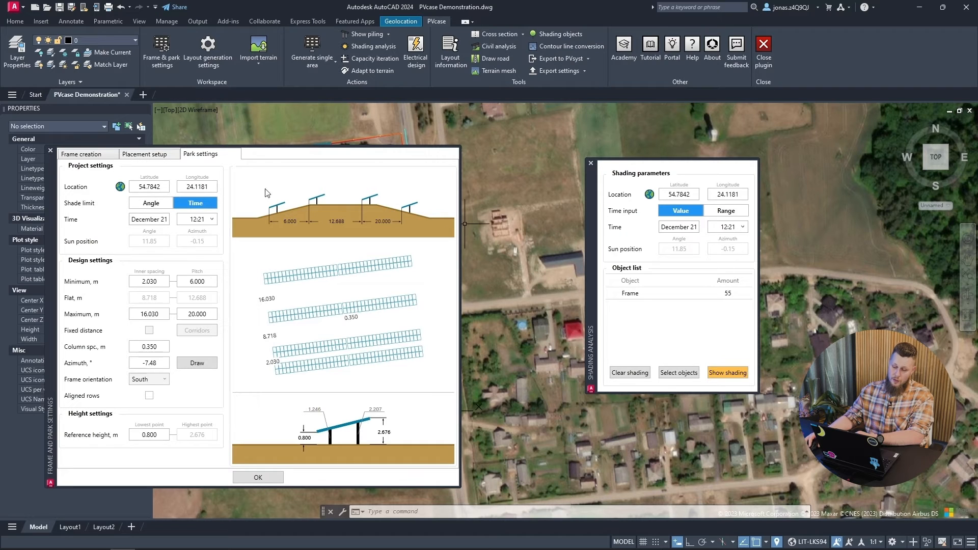
{"action": "left_click", "coordinate": [256, 477]}
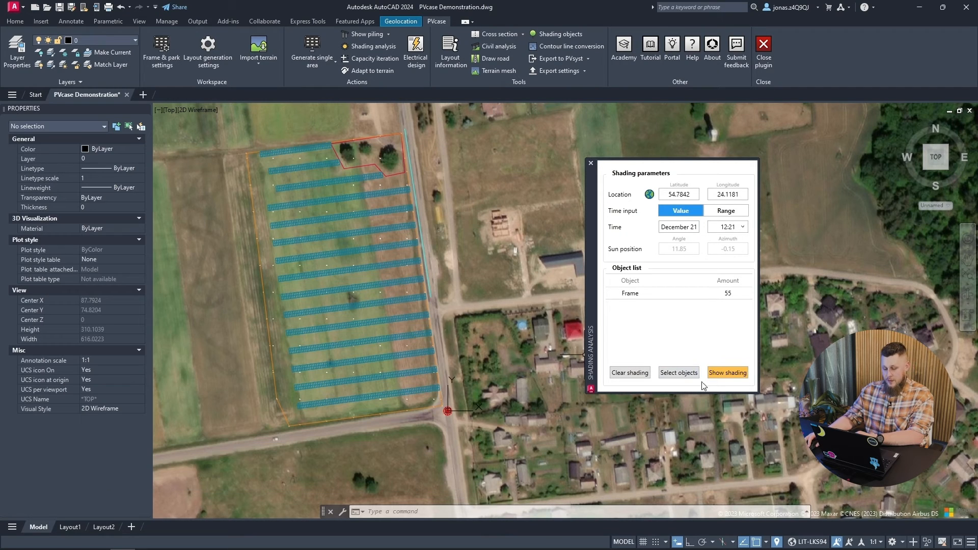
Step: Show shading to project the frames' shadows for December 21 at 12:21 and inspect them
{"action": "left_click", "coordinate": [727, 372]}
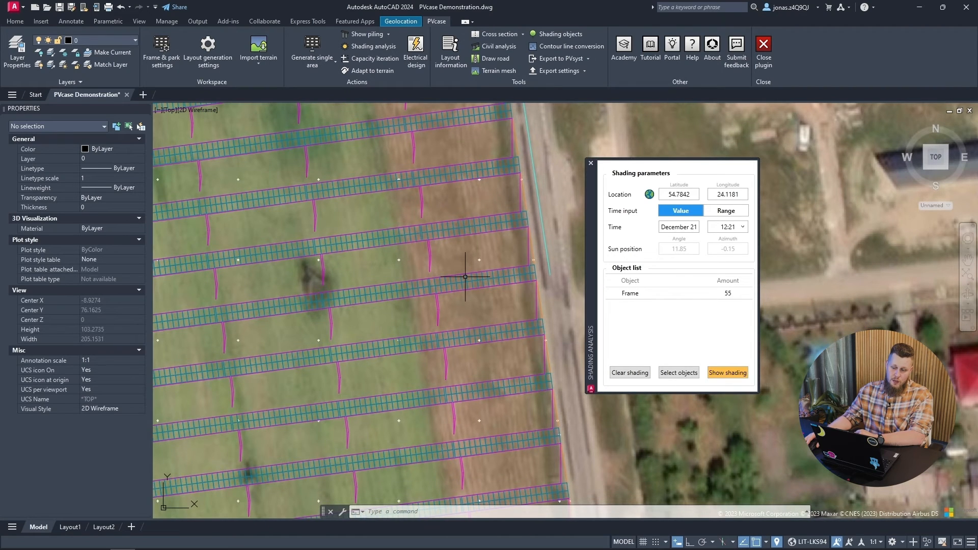
{"action": "scroll", "scroll_direction": "down", "scroll_amount": 3}
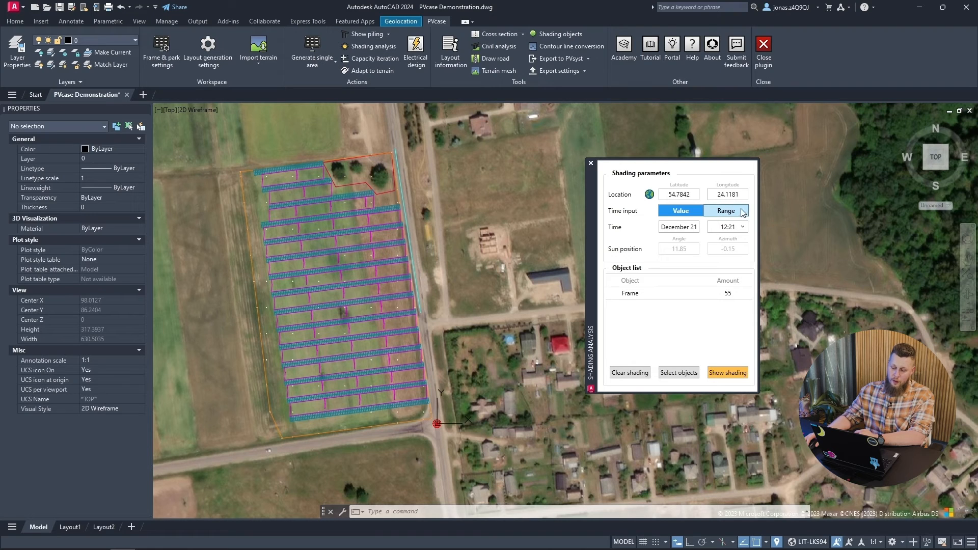
Step: Set the time input to Range and re-show shading for December 21, 12:21–14:00
{"action": "left_click", "coordinate": [725, 210]}
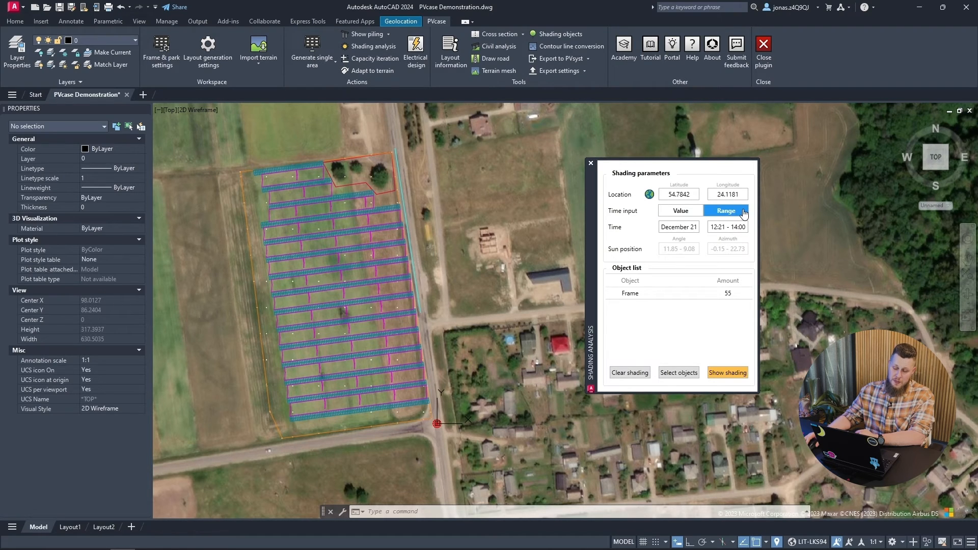
{"action": "mouse_move", "coordinate": [716, 241]}
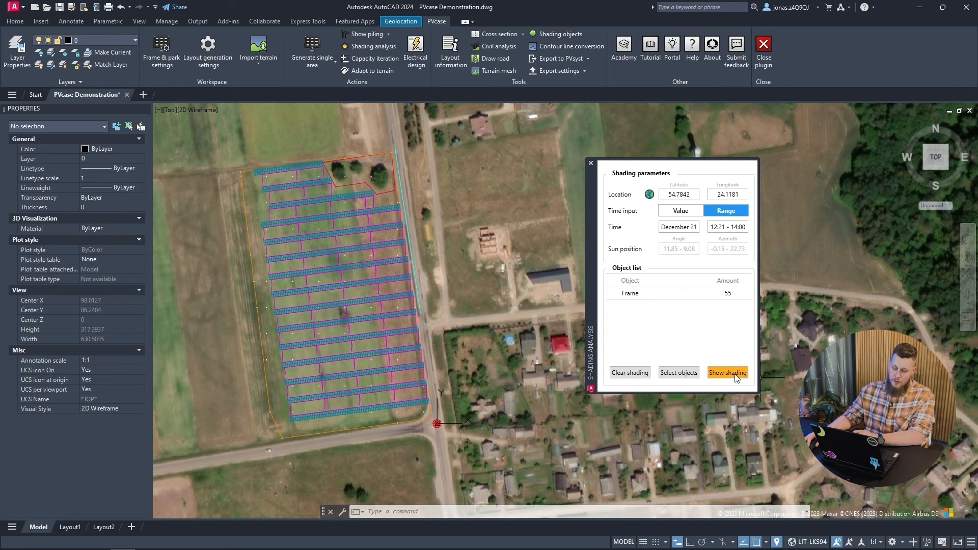
{"action": "left_click", "coordinate": [726, 373]}
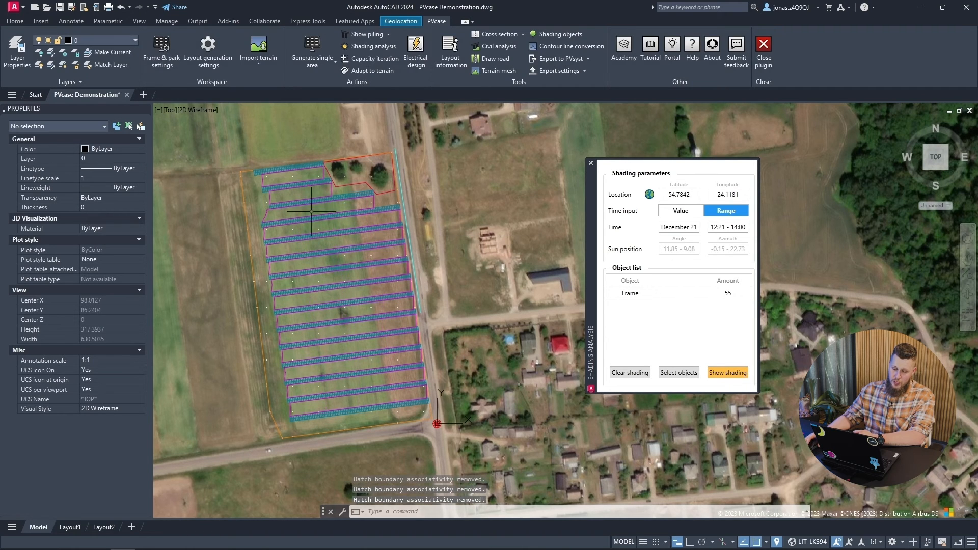